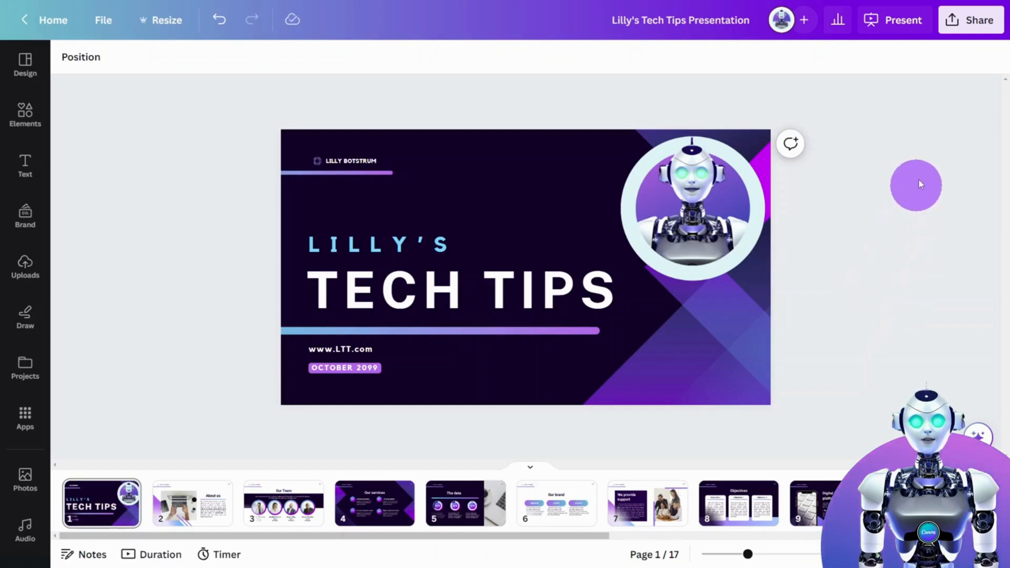
Find Microsoft PowerPoint under Share's More options and select it.
{"action": "left_click", "coordinate": [974, 20]}
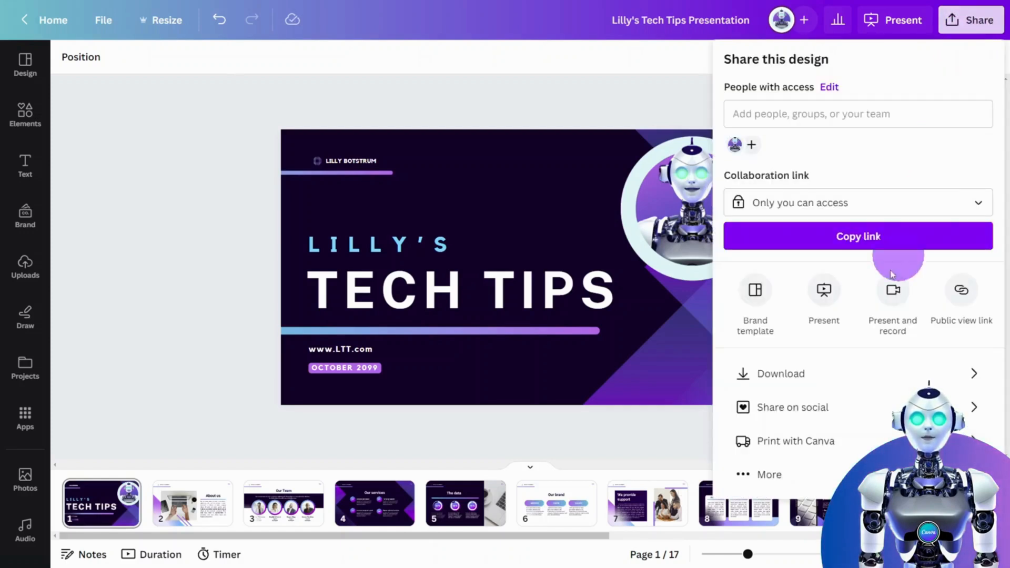
{"action": "left_click", "coordinate": [768, 475]}
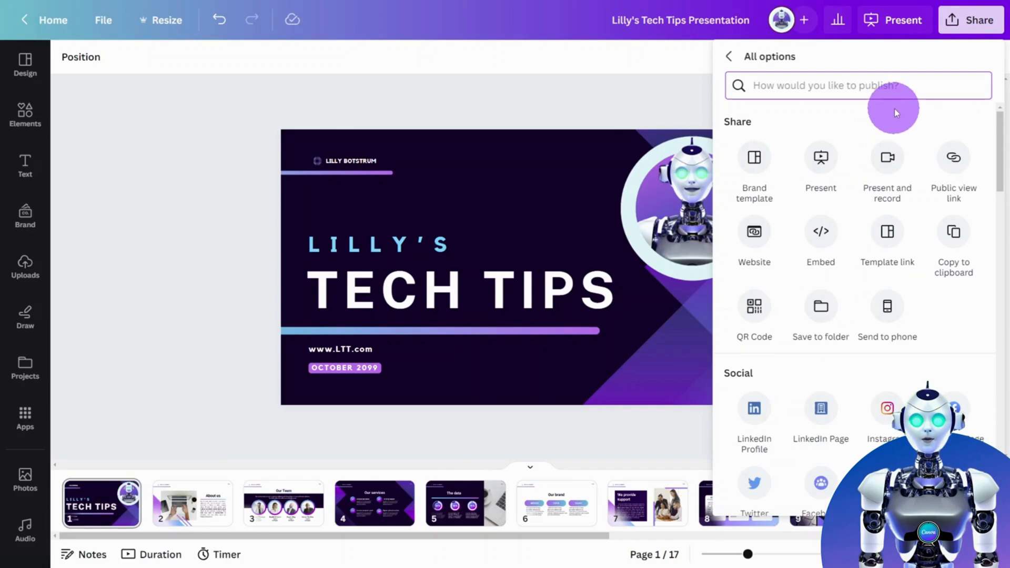
{"action": "type", "text": "POWE"}
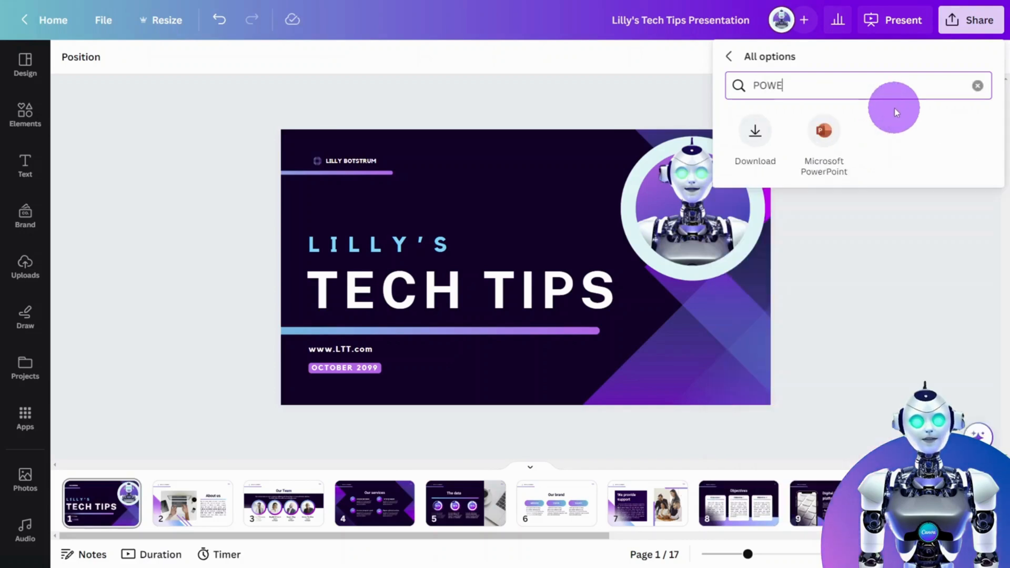
{"action": "type", "text": "RPOINT"}
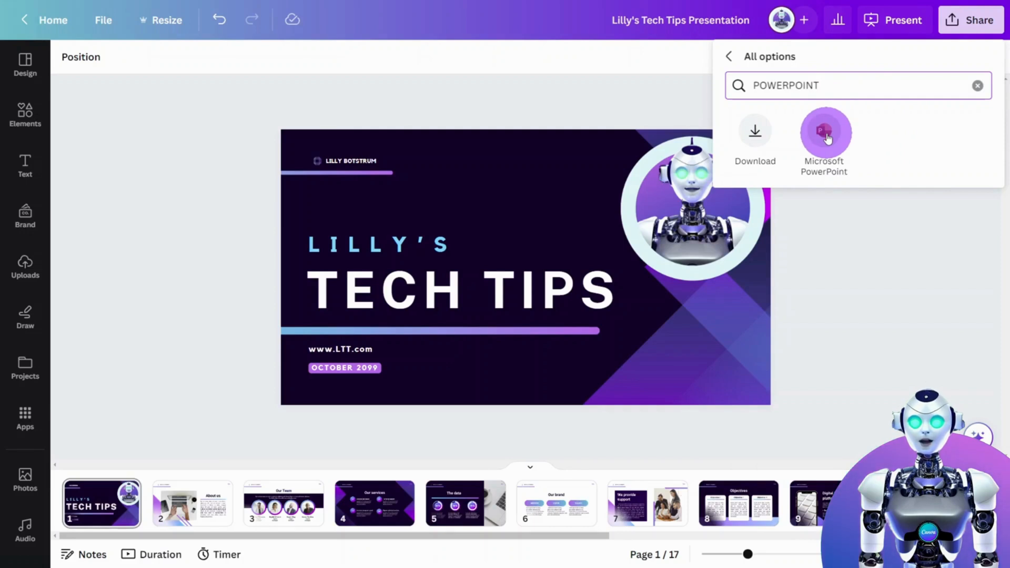
{"action": "left_click", "coordinate": [824, 132]}
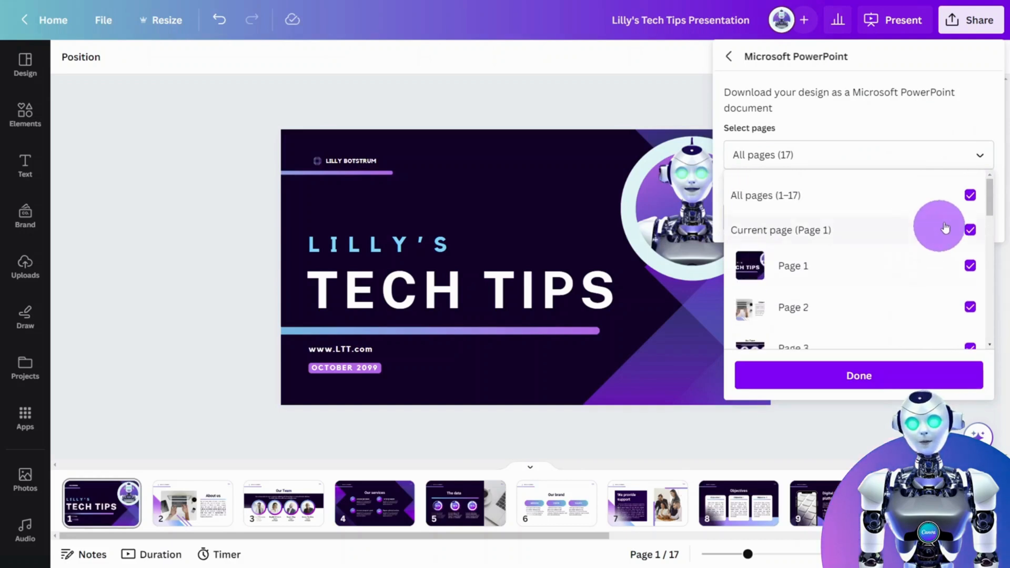
Download all 17 pages of Lilly's Tech Tips as an 11.5 MB PowerPoint file.
{"action": "left_click", "coordinate": [858, 375]}
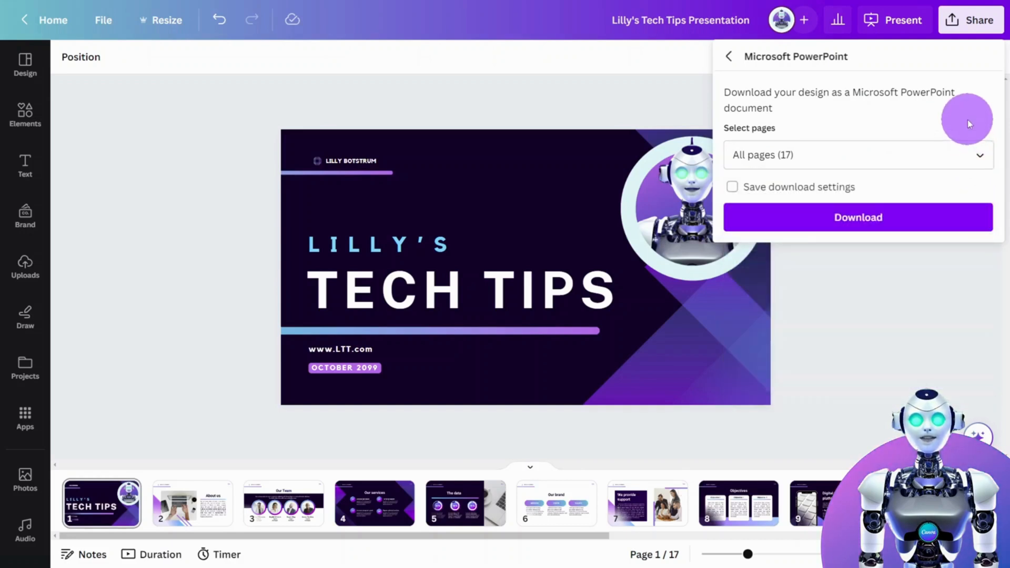
{"action": "mouse_move", "coordinate": [857, 217]}
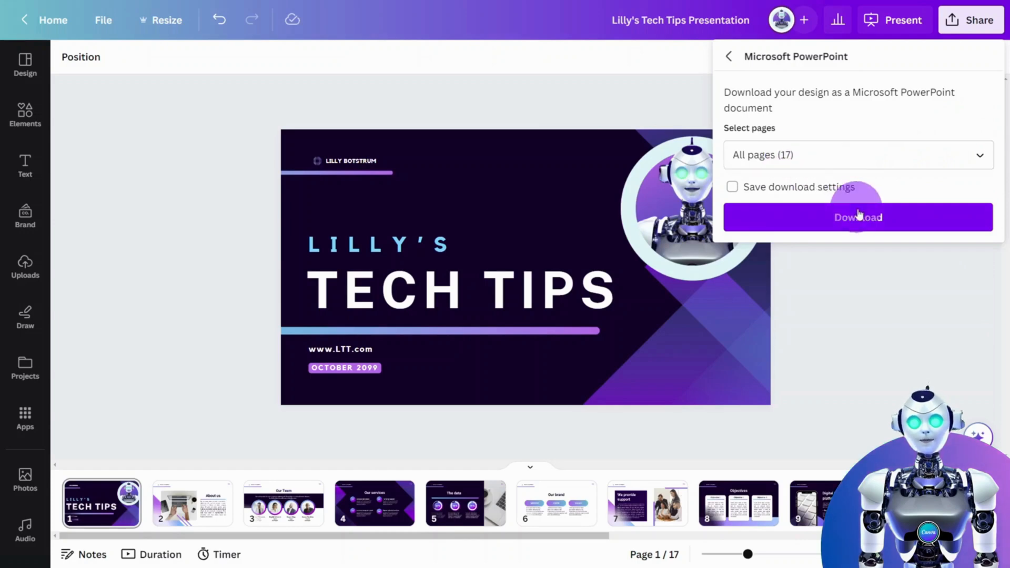
{"action": "left_click", "coordinate": [858, 218]}
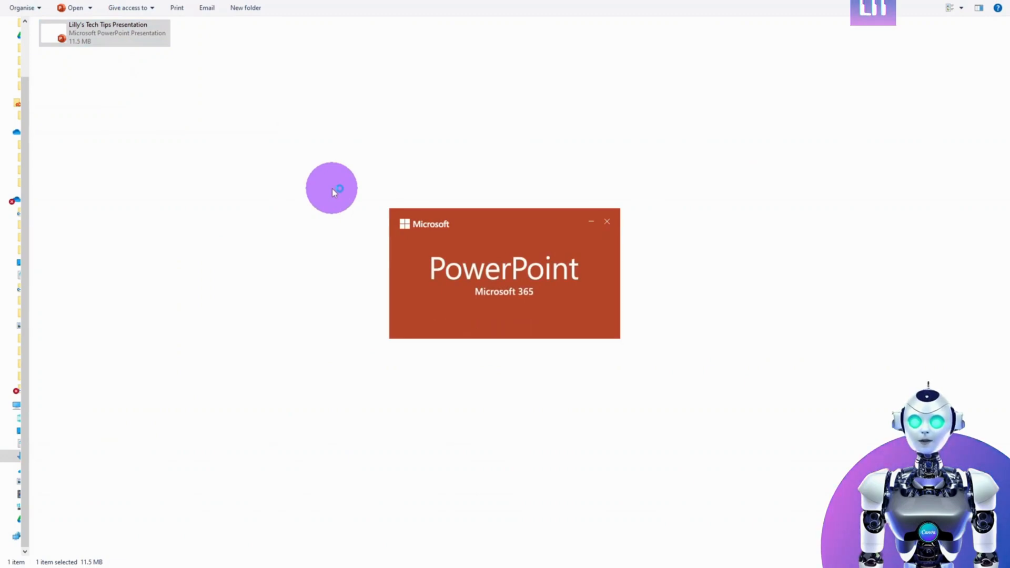
Open the downloaded .pptx in PowerPoint, enable editing, and view the Slide Show tab.
{"action": "double_click", "coordinate": [109, 28]}
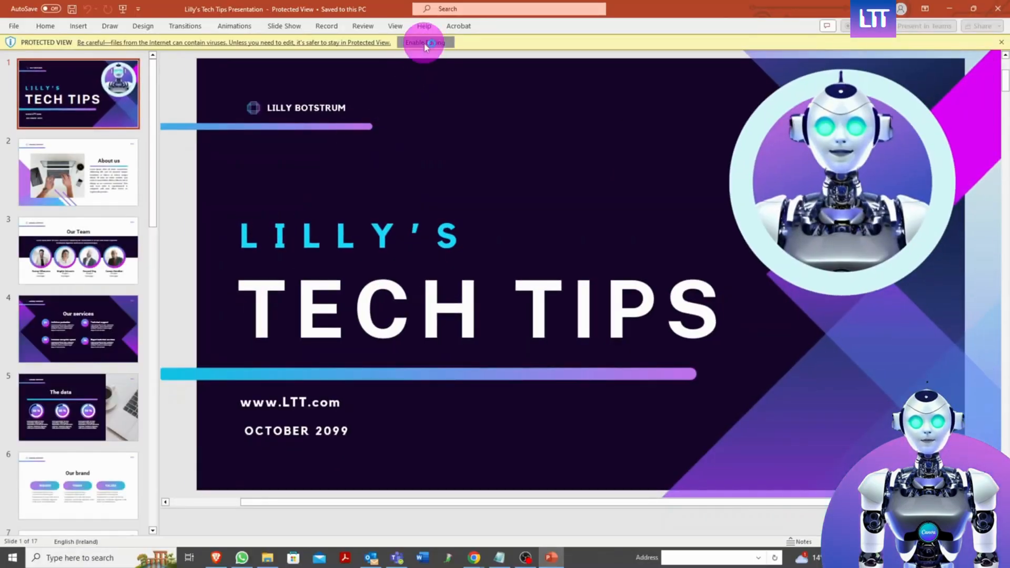
{"action": "left_click", "coordinate": [424, 43]}
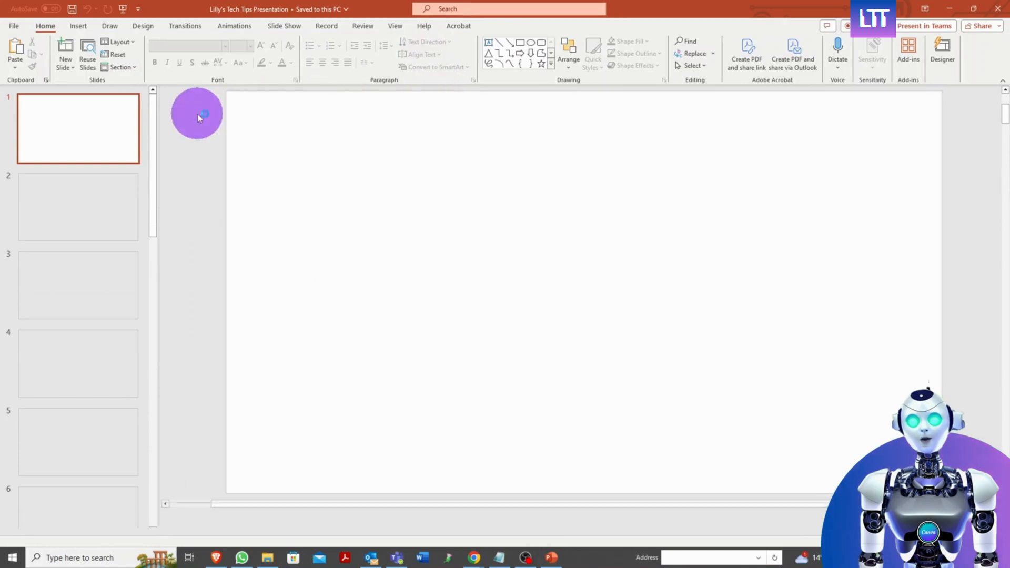
{"action": "left_click", "coordinate": [284, 25]}
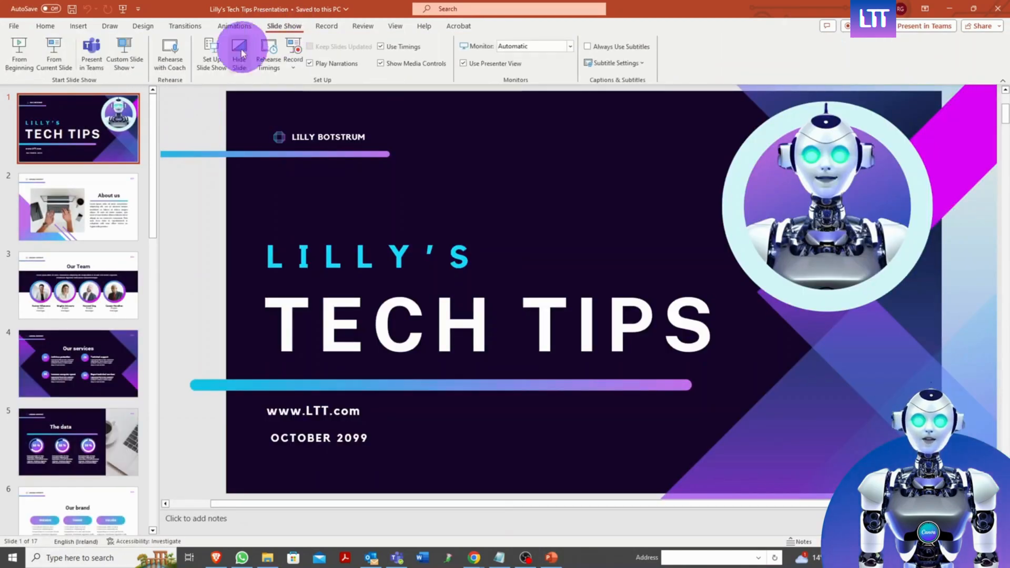